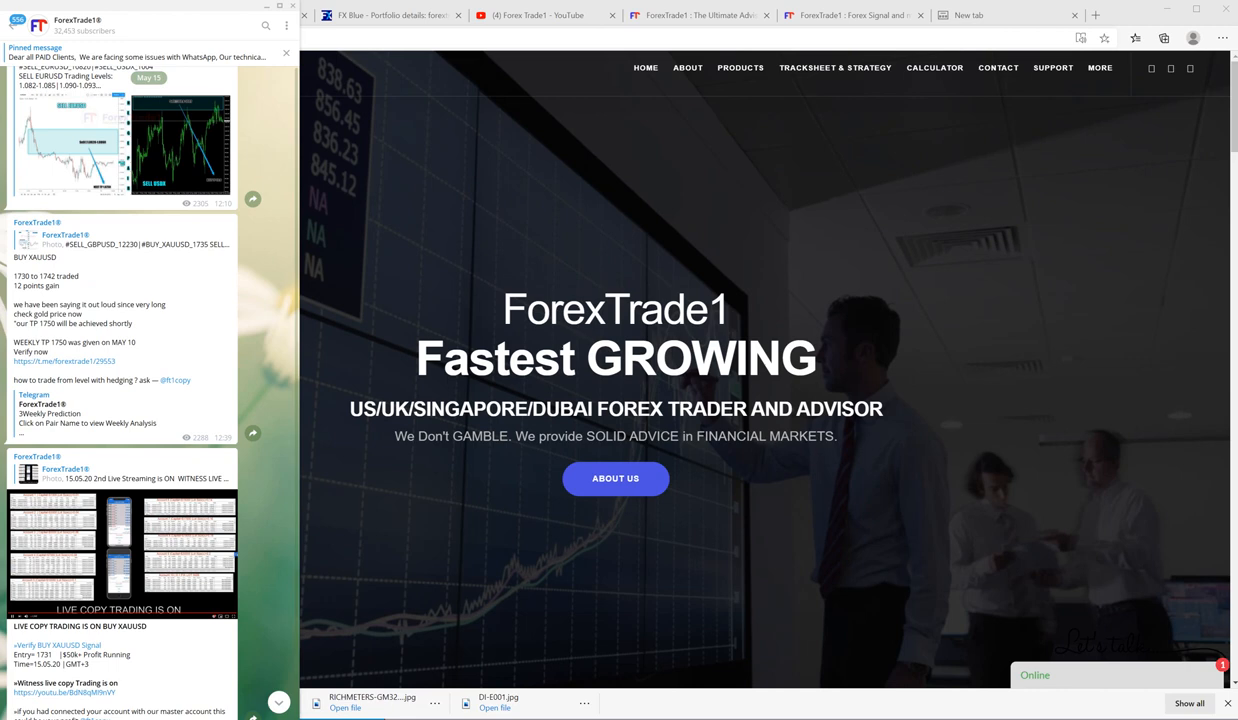
Scroll the ForexTrade1 channel feed down to the SELL GBPUSD / BUY XAUUSD Trading Levels post.
scroll("down", 3)
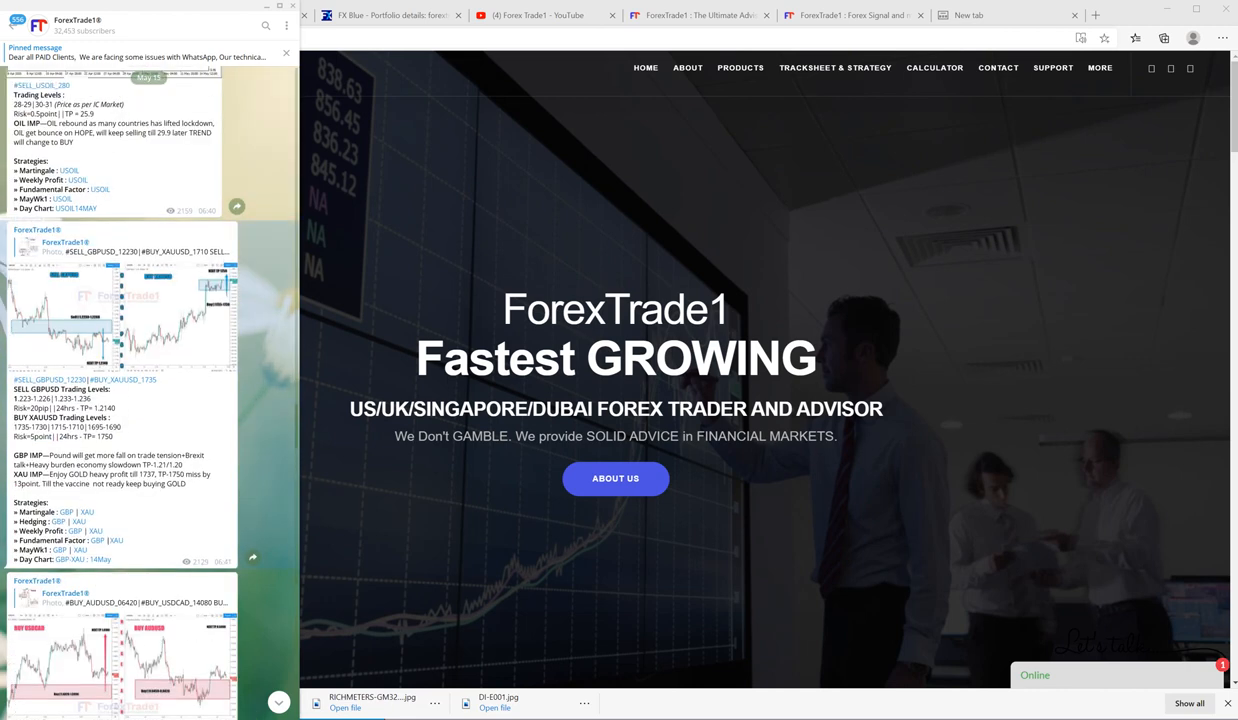
scroll("down", 3)
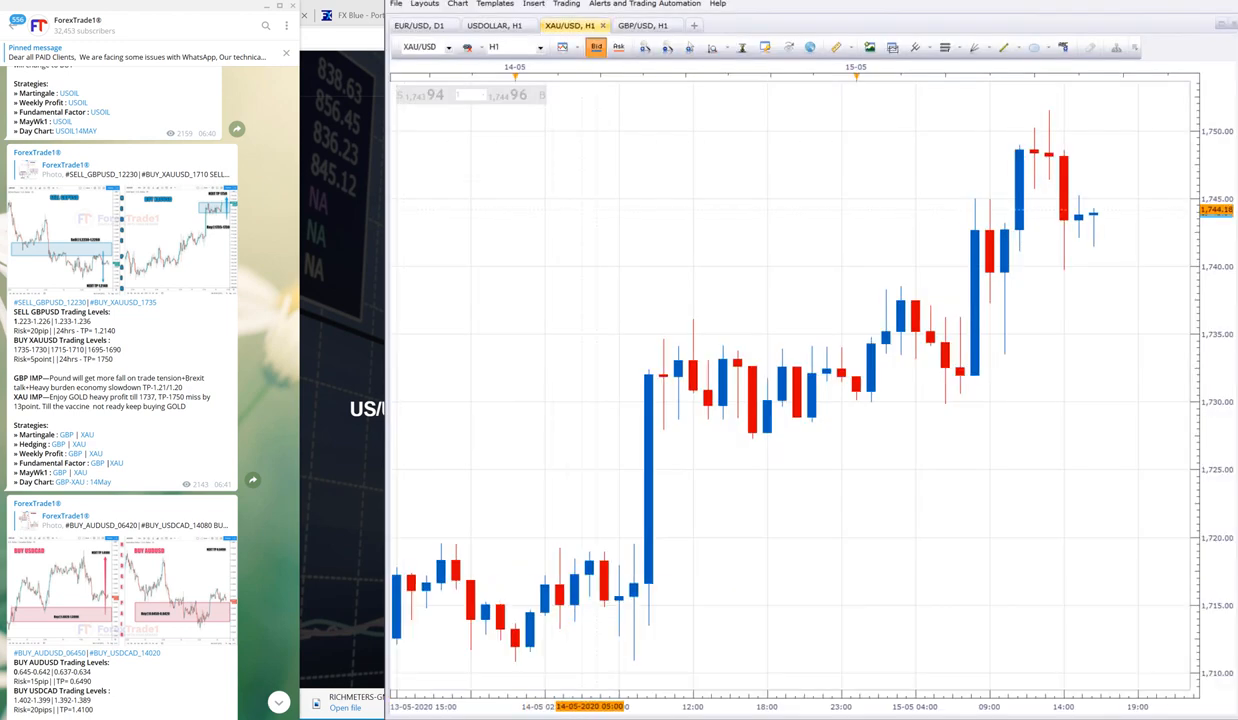
Show the GBP/USD H1 chart beside the GBPUSD signal post.
left_click(646, 24)
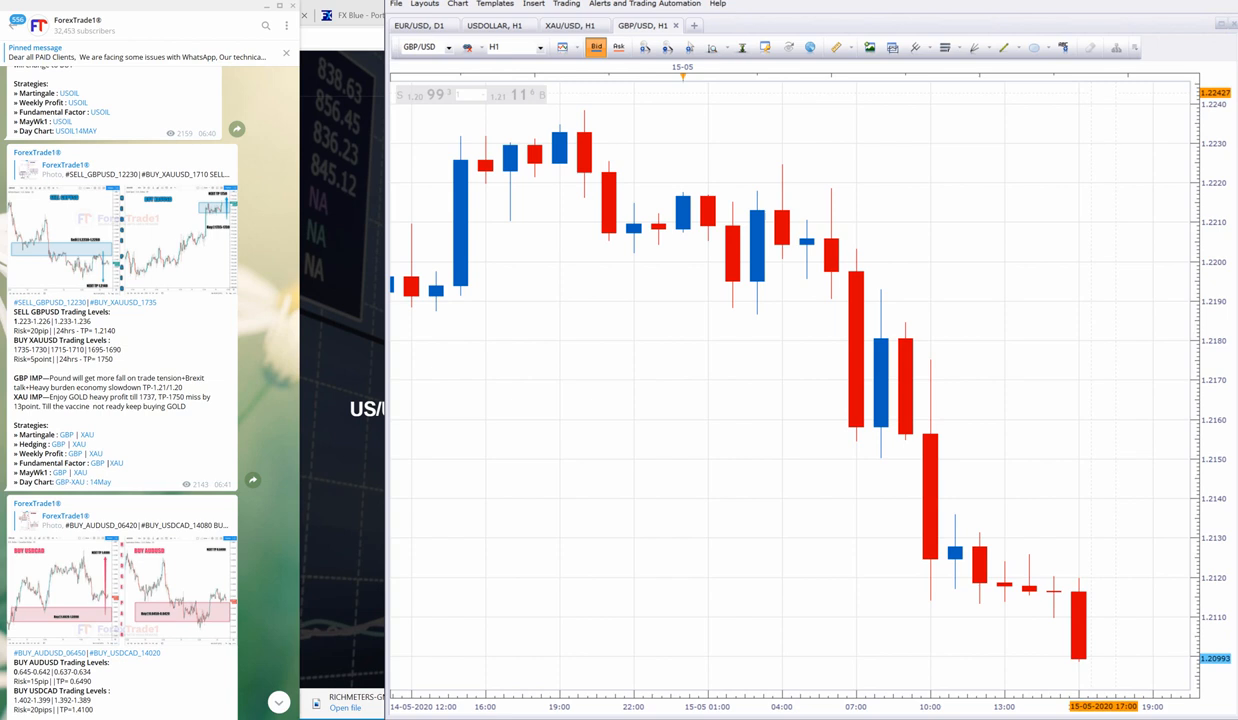
Compress the GBP/USD H1 time axis so candles back to 13 May fit on the chart.
left_click_drag(748, 152, 826, 198)
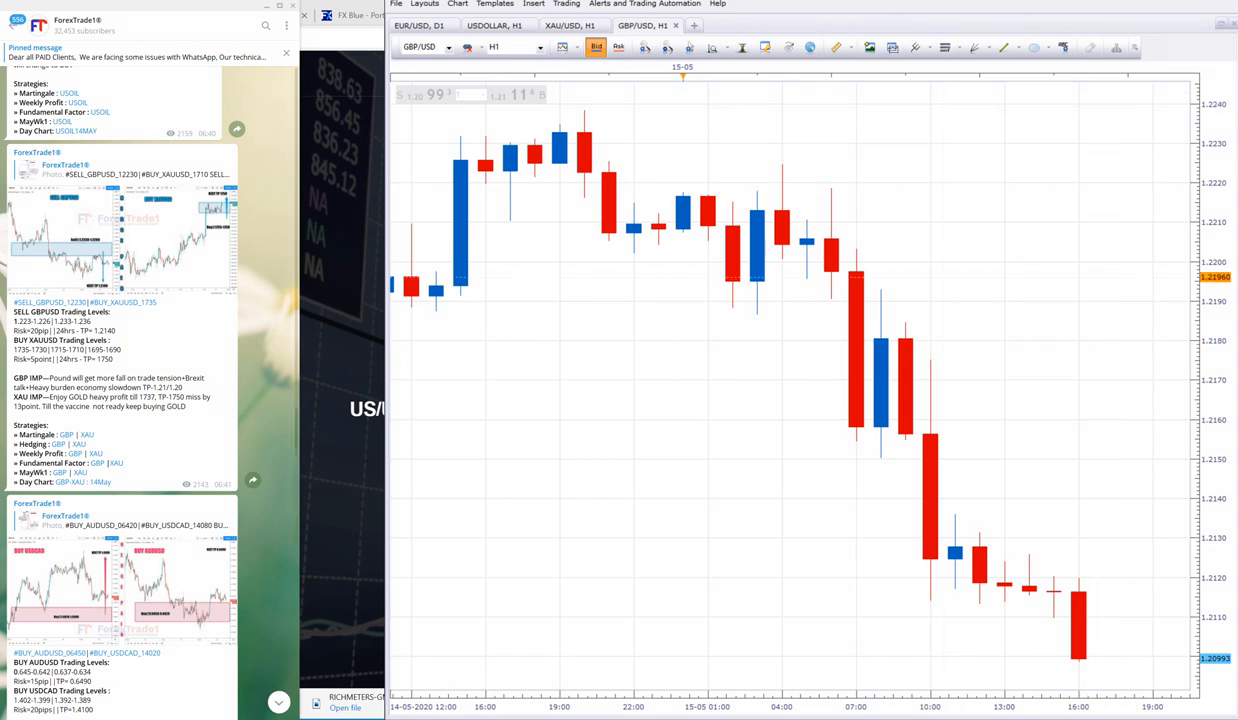
scroll("down", 3)
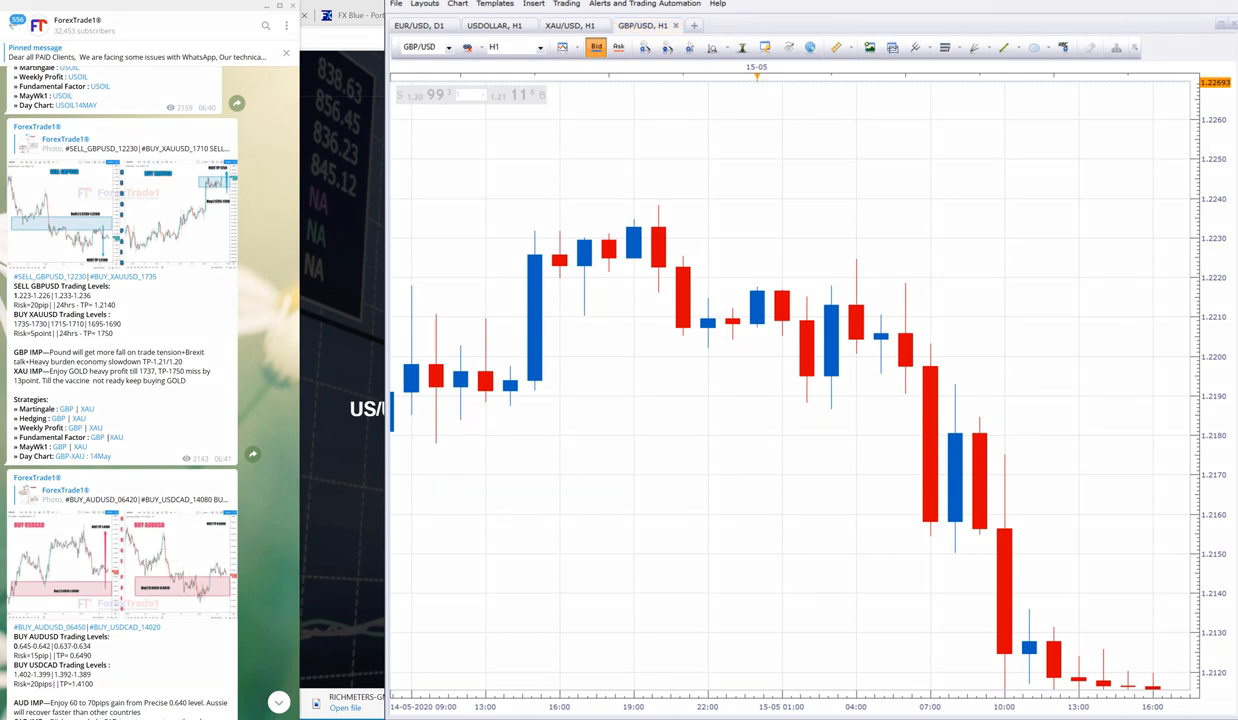
left_click_drag(820, 210, 1122, 656)
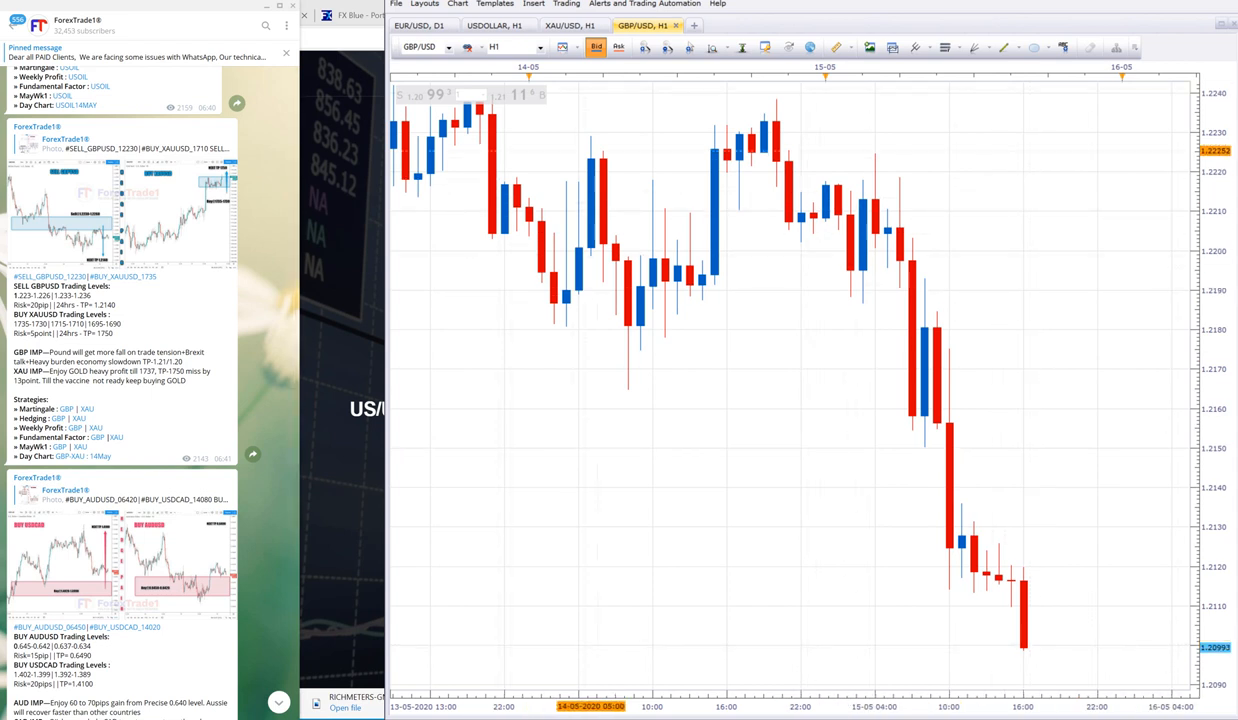
Return to the XAU/USD H1 chart showing gold's climb to about 1,750.
left_click(572, 24)
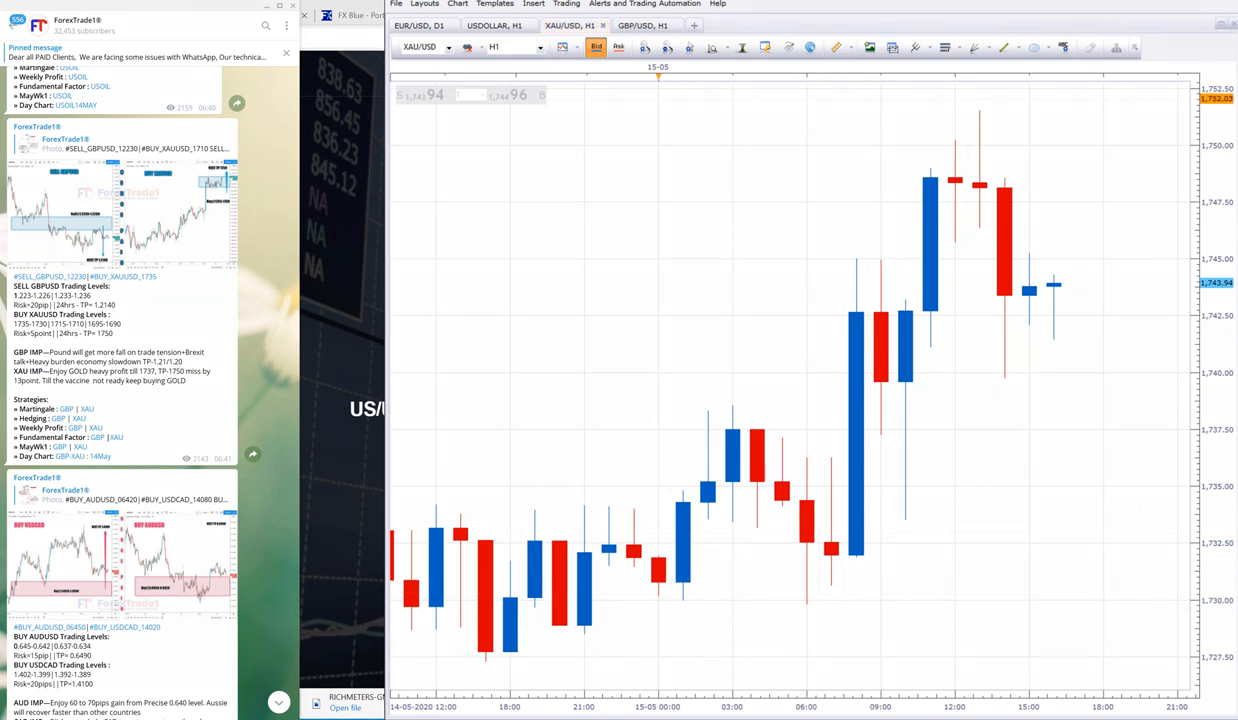
left_click_drag(752, 544, 892, 628)
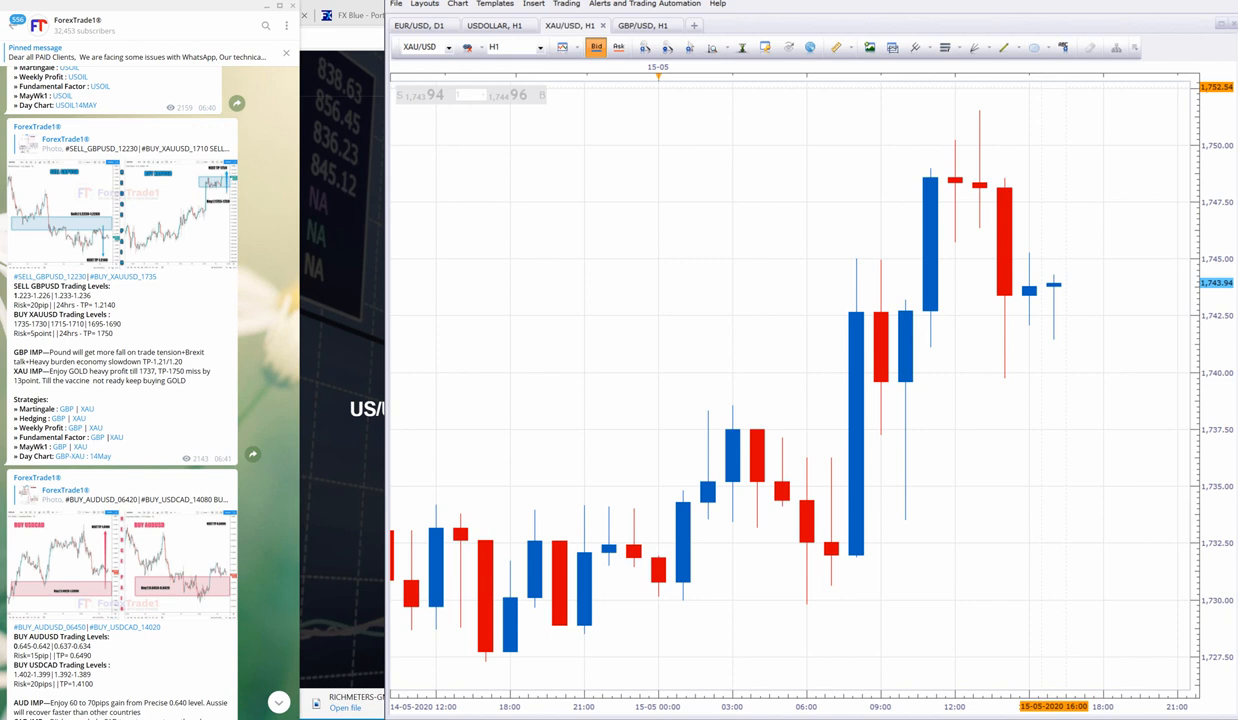
Scroll the Telegram feed down to the 'BOTH PAIR' performed profit-update post.
scroll("down", 3)
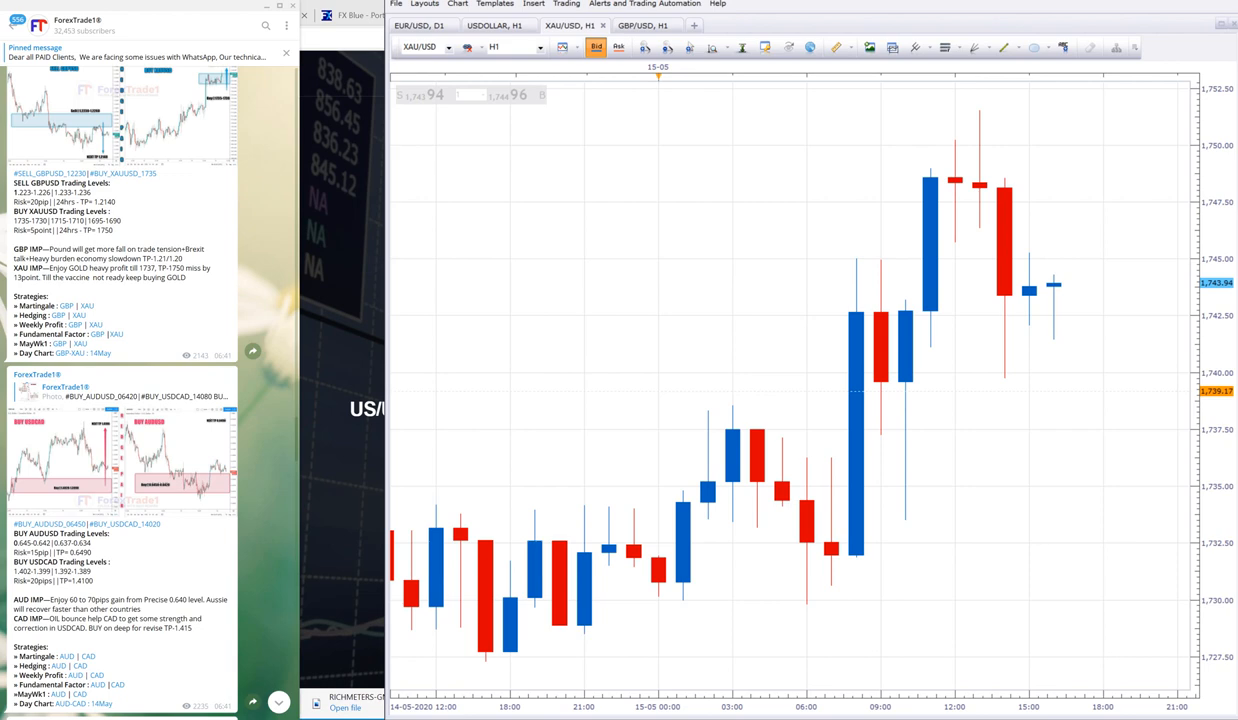
scroll("down", 3)
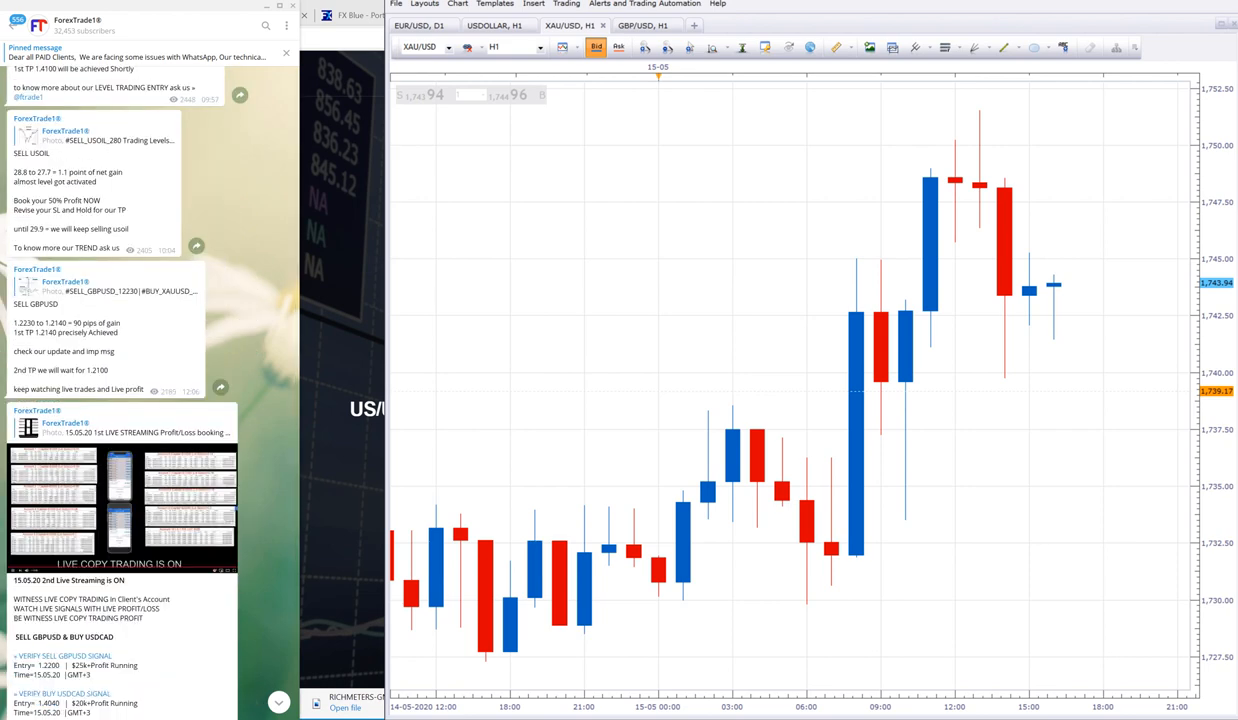
scroll("down", 3)
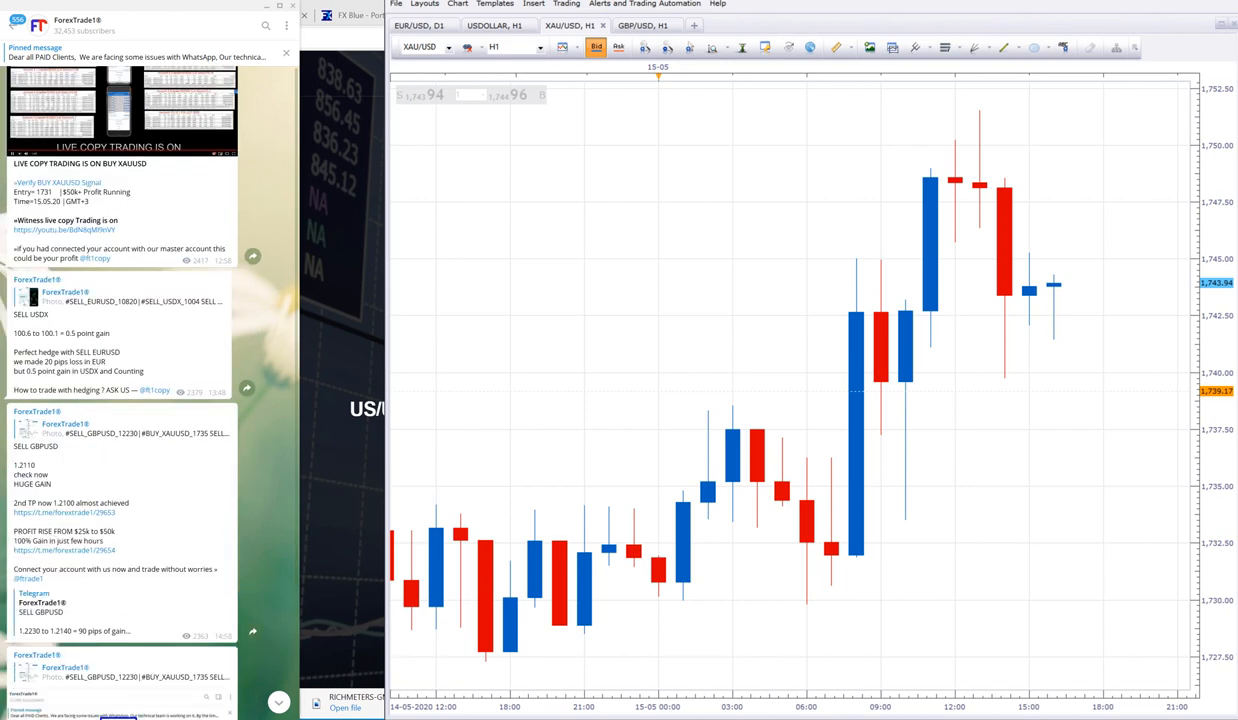
scroll("down", 3)
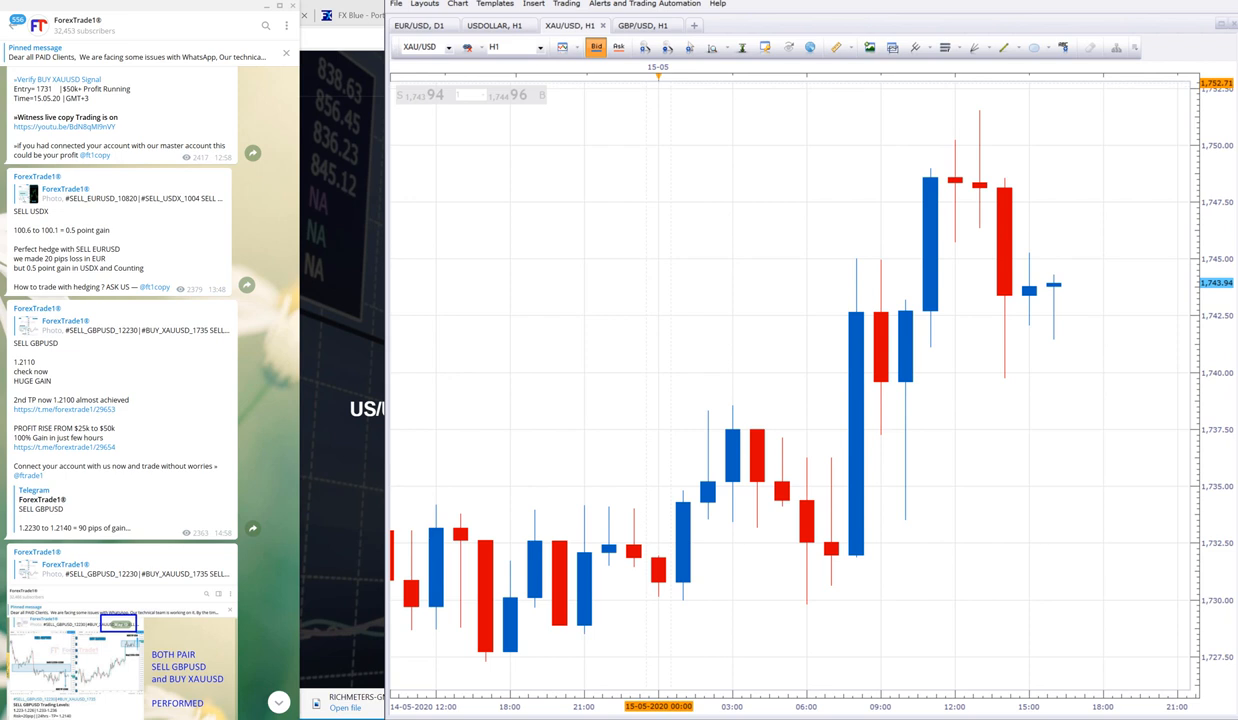
Flip to the GBP/USD chart for comparison and back to XAU/USD.
left_click(644, 24)
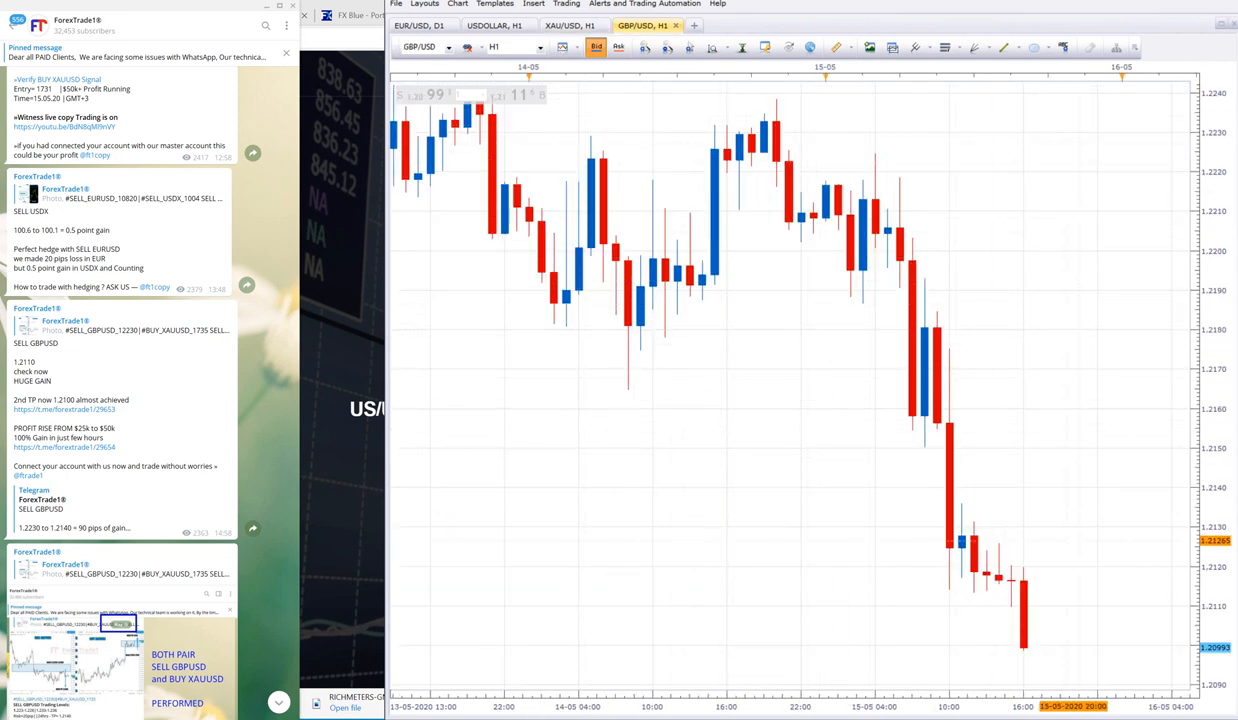
left_click(566, 24)
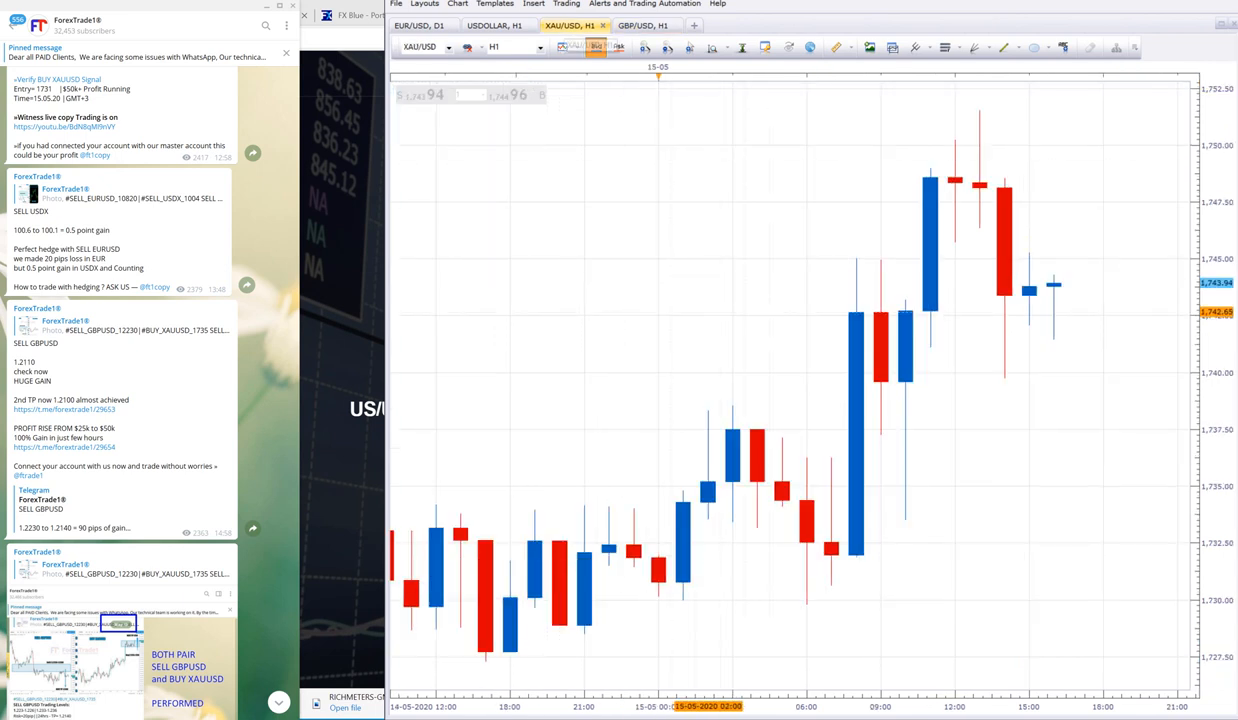